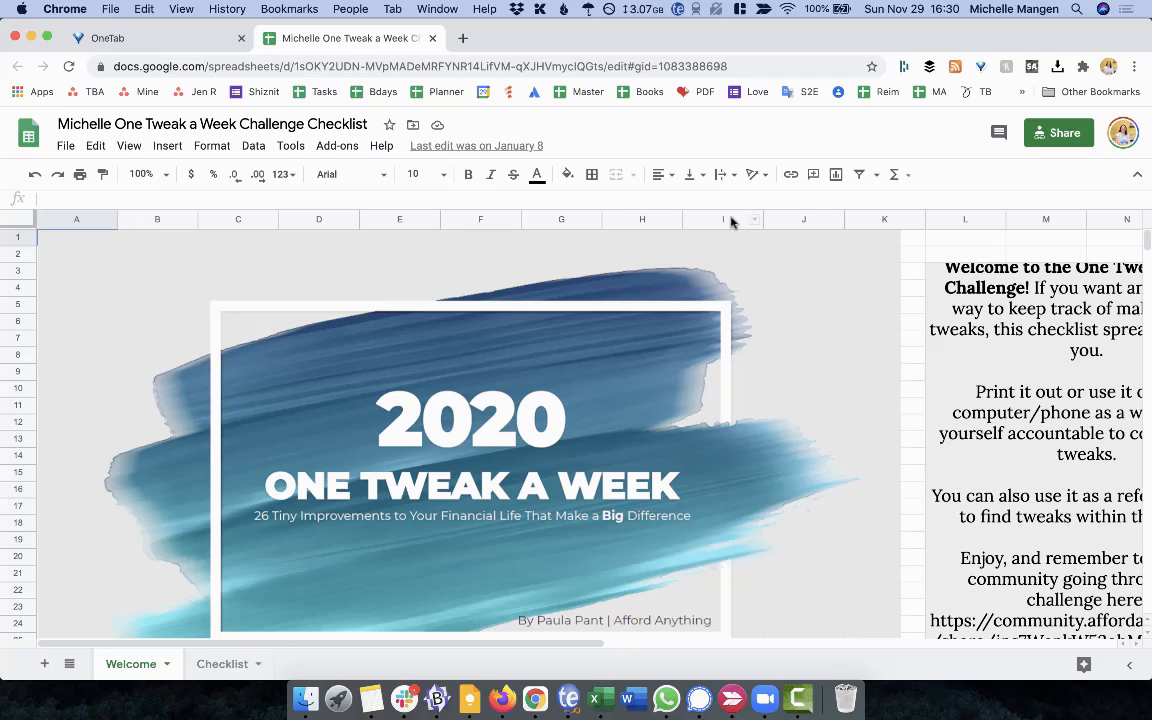
pyautogui.moveTo(631, 238)
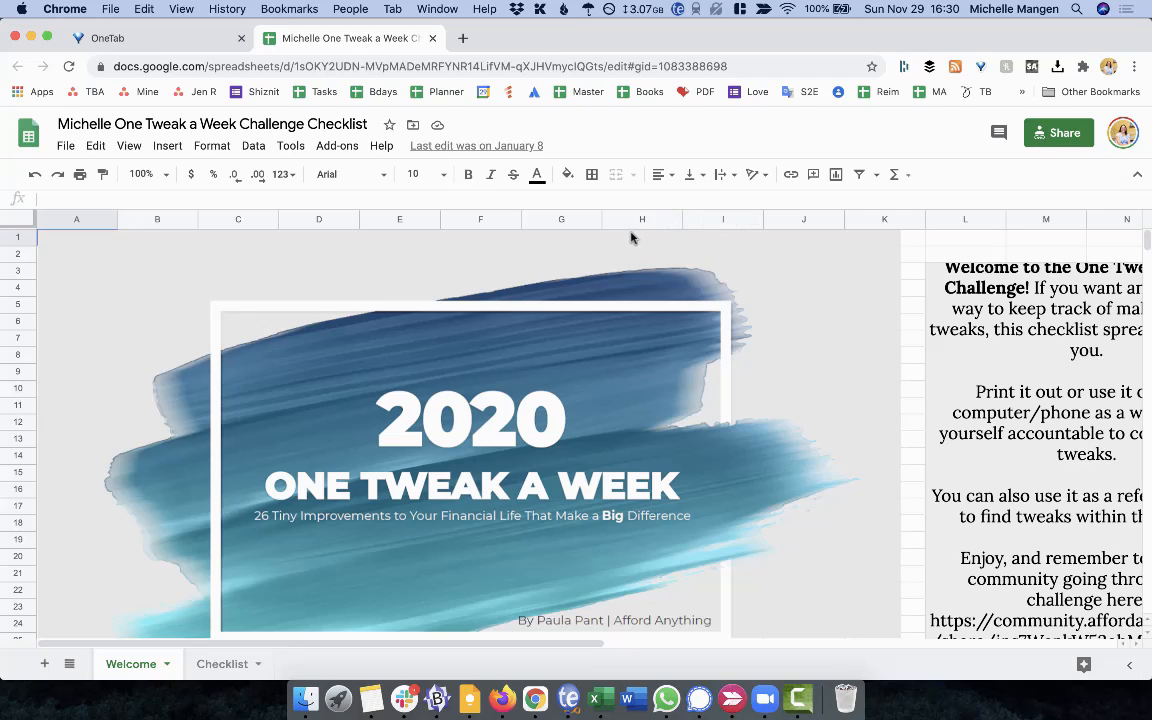
pyautogui.moveTo(628, 242)
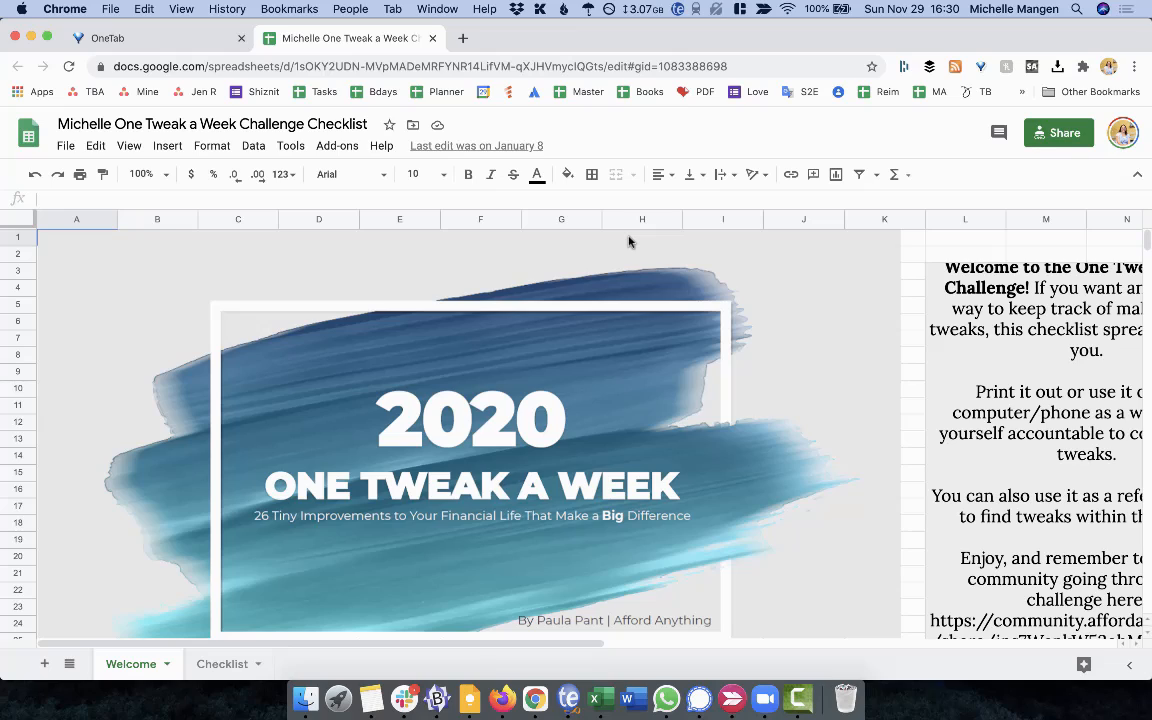
pyautogui.moveTo(570, 423)
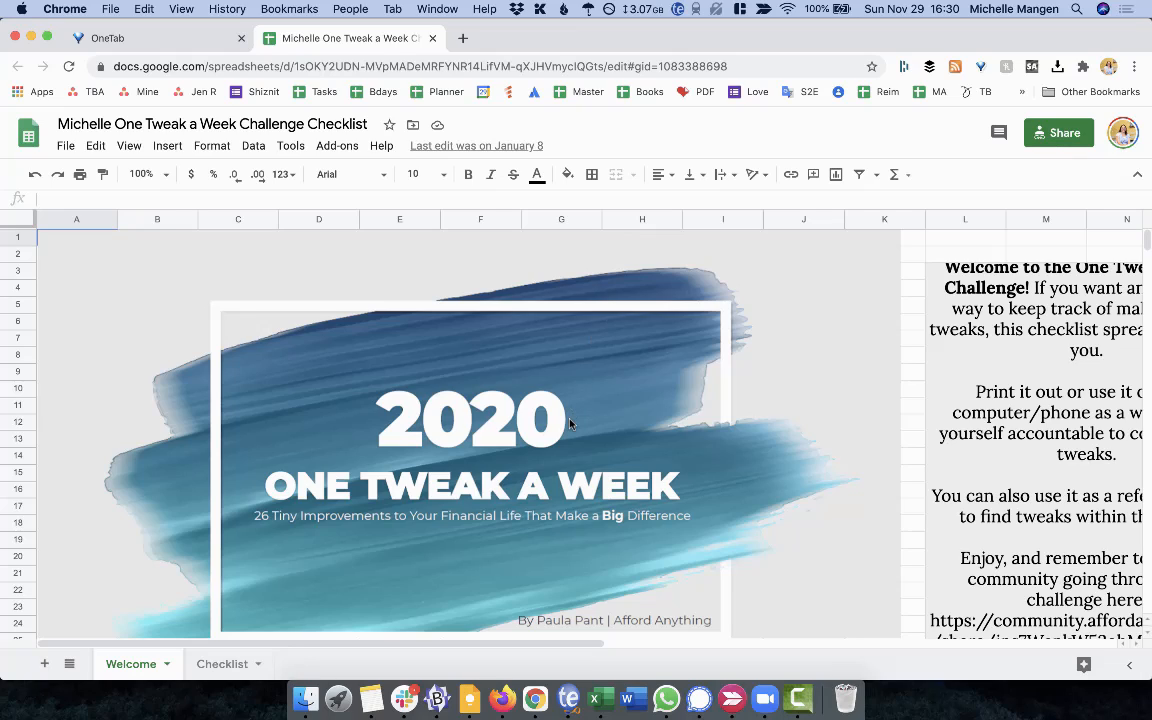
pyautogui.moveTo(193, 487)
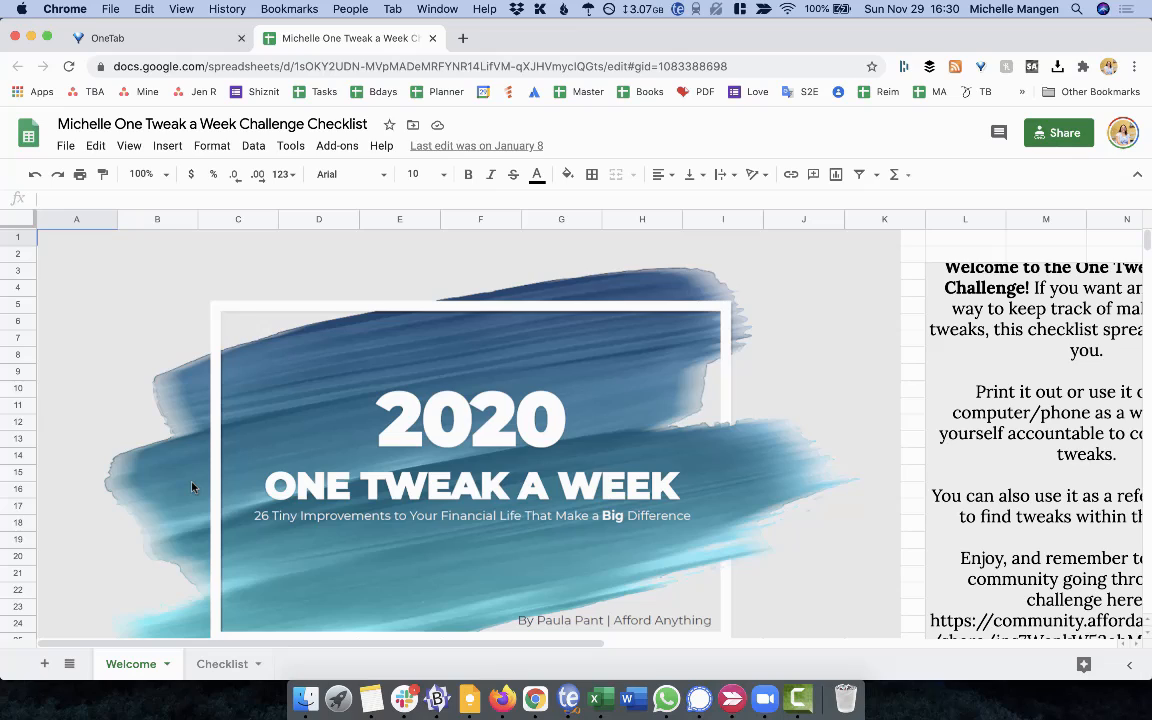
pyautogui.moveTo(171, 454)
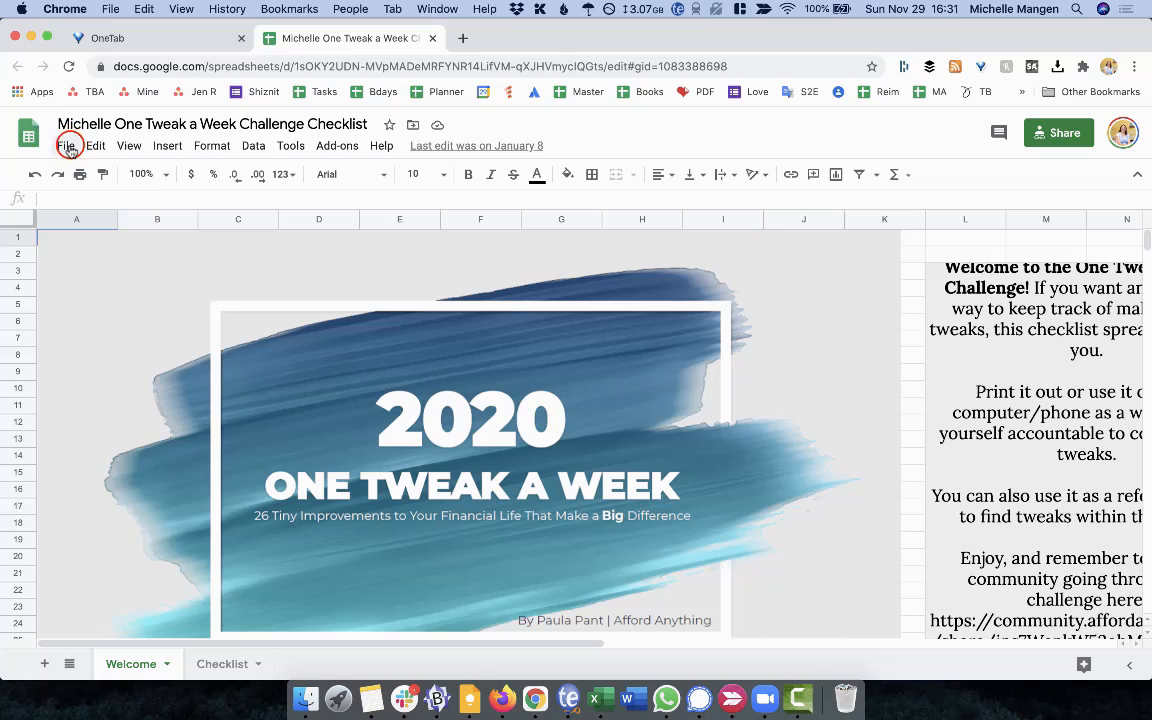
# Make a copy of the checklist without sharing settings or comments
pyautogui.click(66, 145)
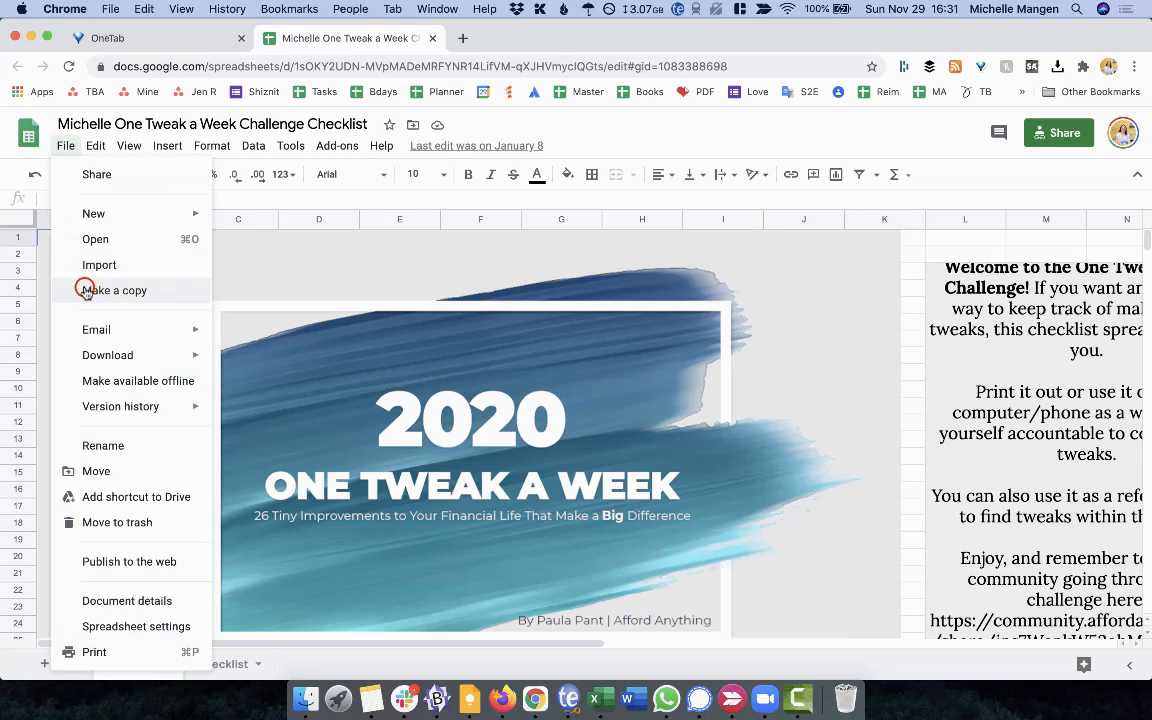
pyautogui.click(114, 290)
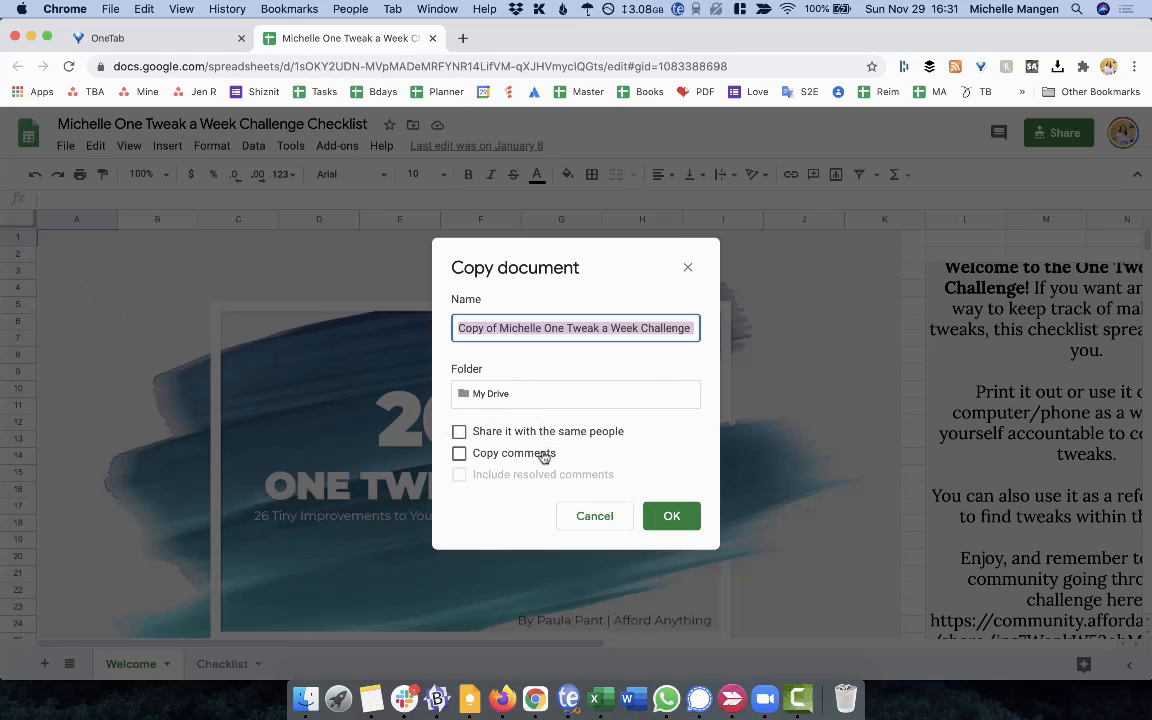
pyautogui.moveTo(625, 461)
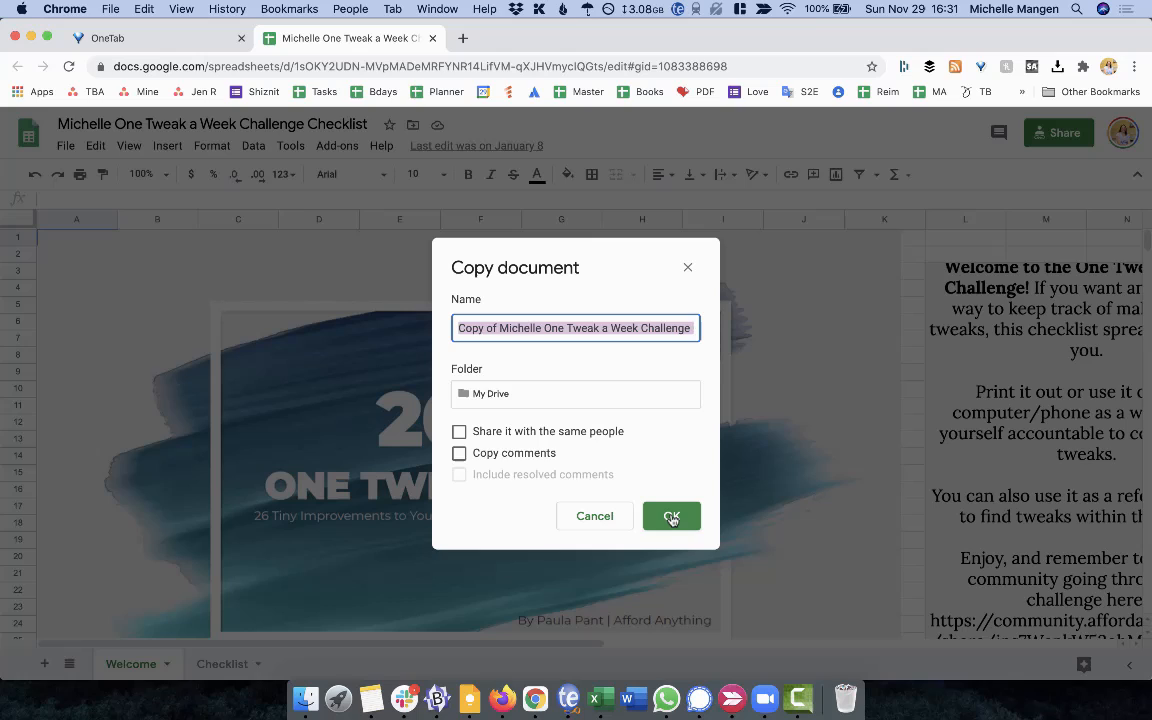
pyautogui.click(671, 515)
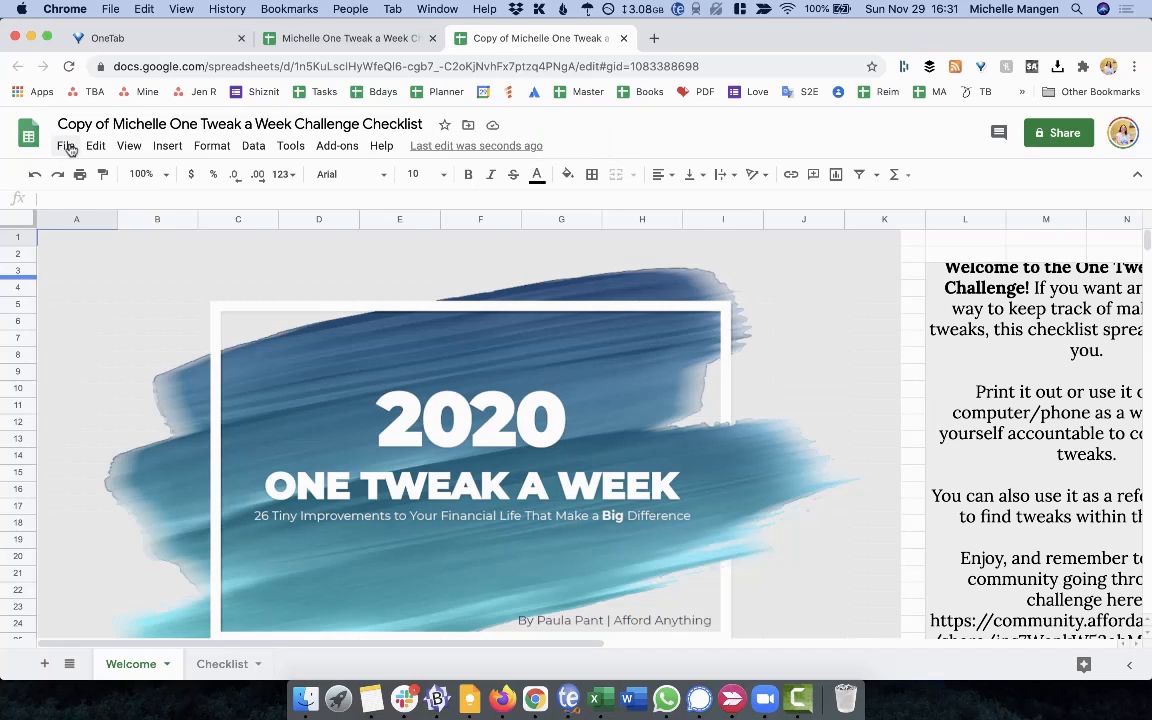
# Review the copy's sharing settings, confirming link access is Restricted, then close them
pyautogui.click(66, 145)
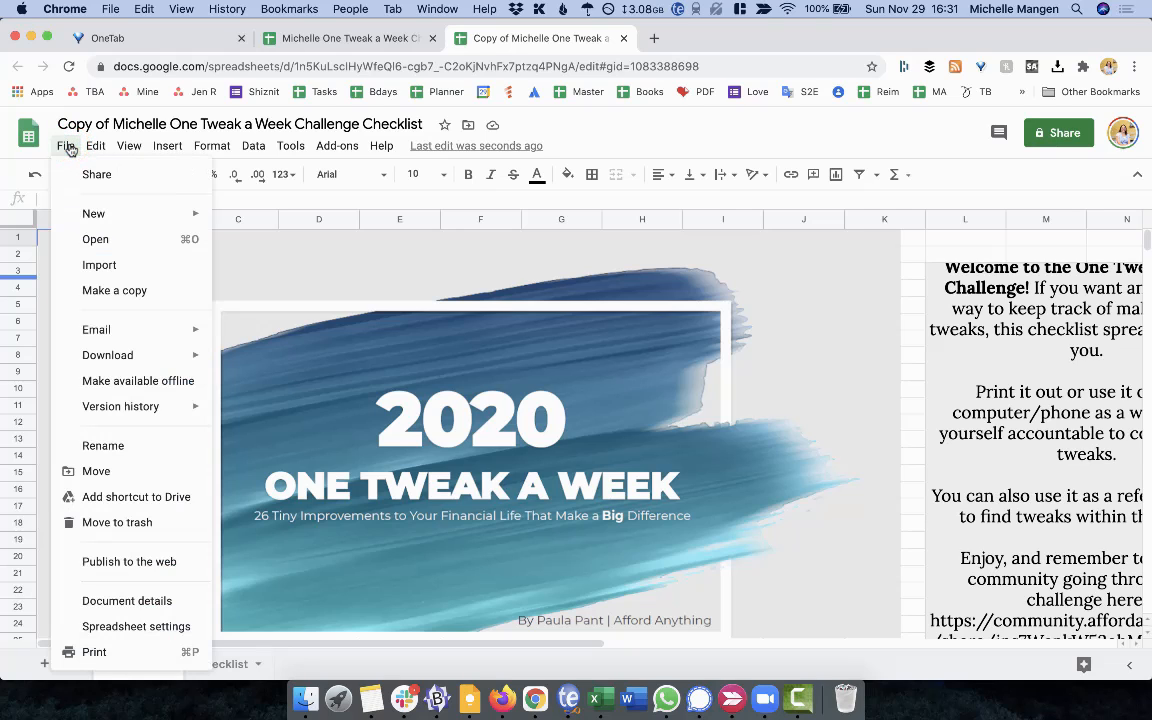
pyautogui.moveTo(97, 174)
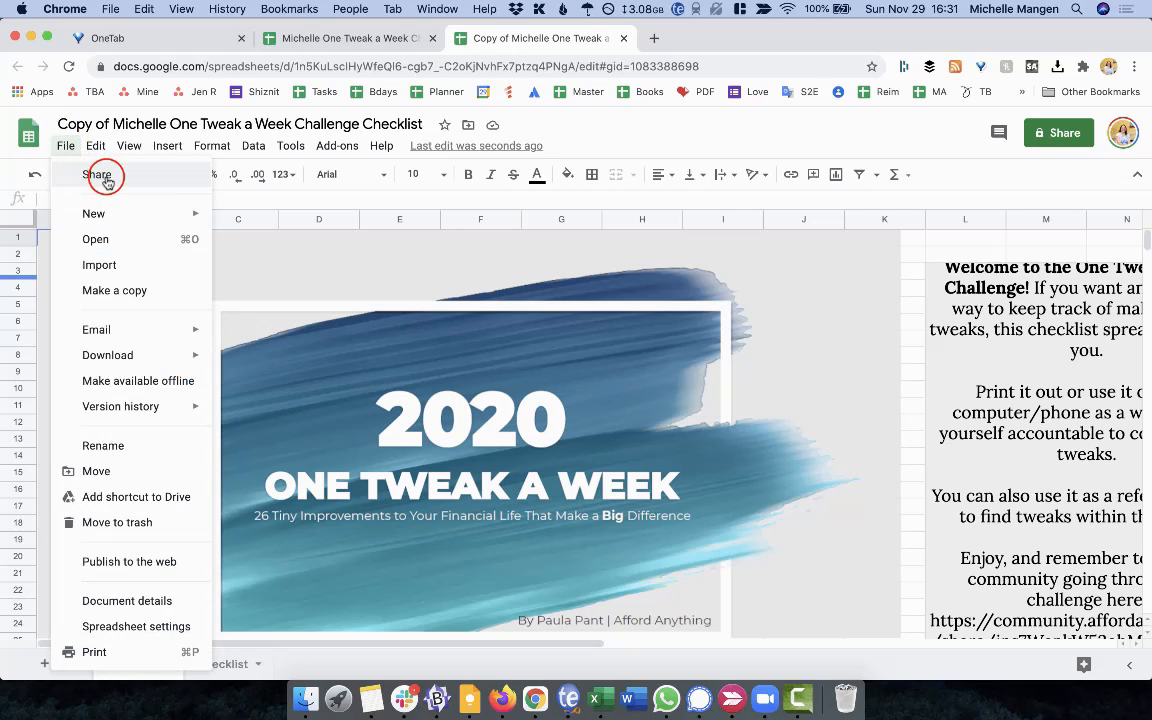
pyautogui.click(97, 174)
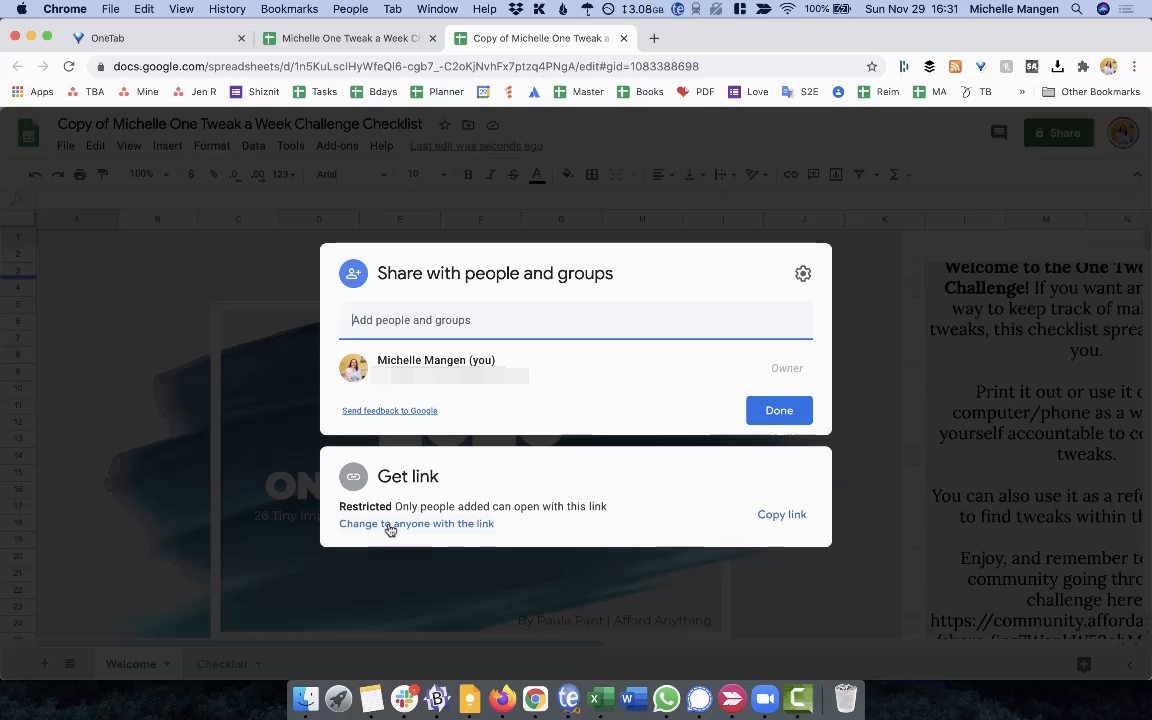
pyautogui.moveTo(448, 527)
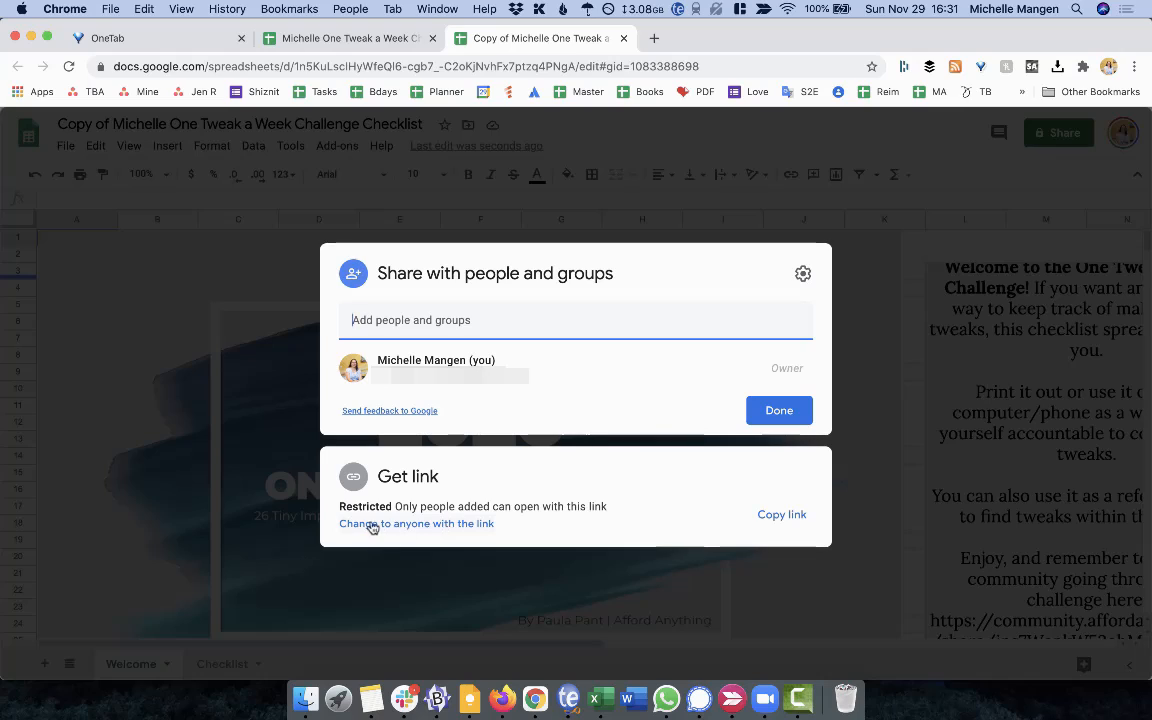
pyautogui.moveTo(438, 536)
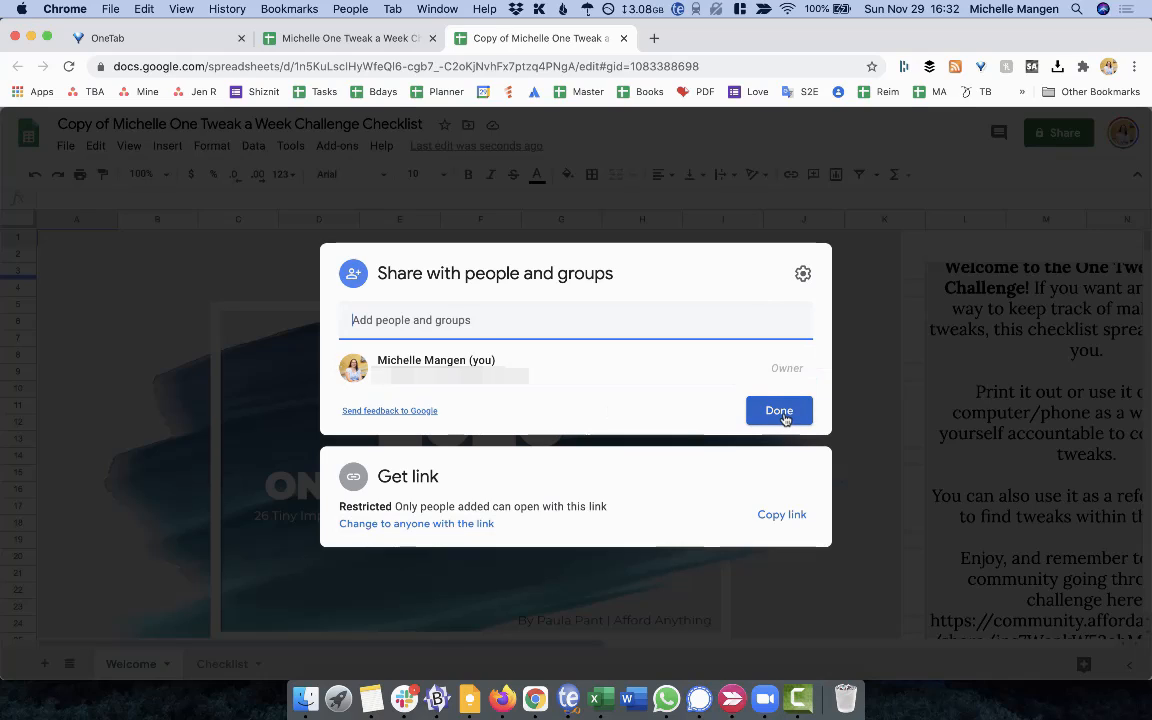
pyautogui.click(779, 410)
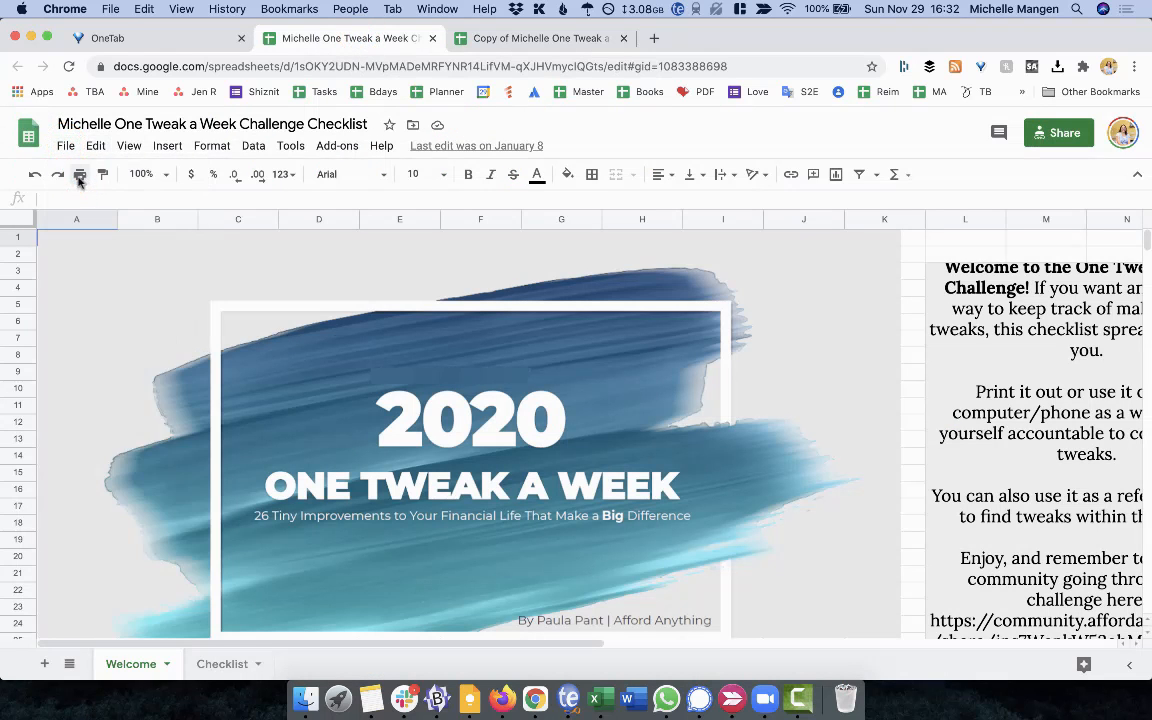
# Review the original's sharing, showing anyone with the link as Editor, then close it
pyautogui.click(1058, 132)
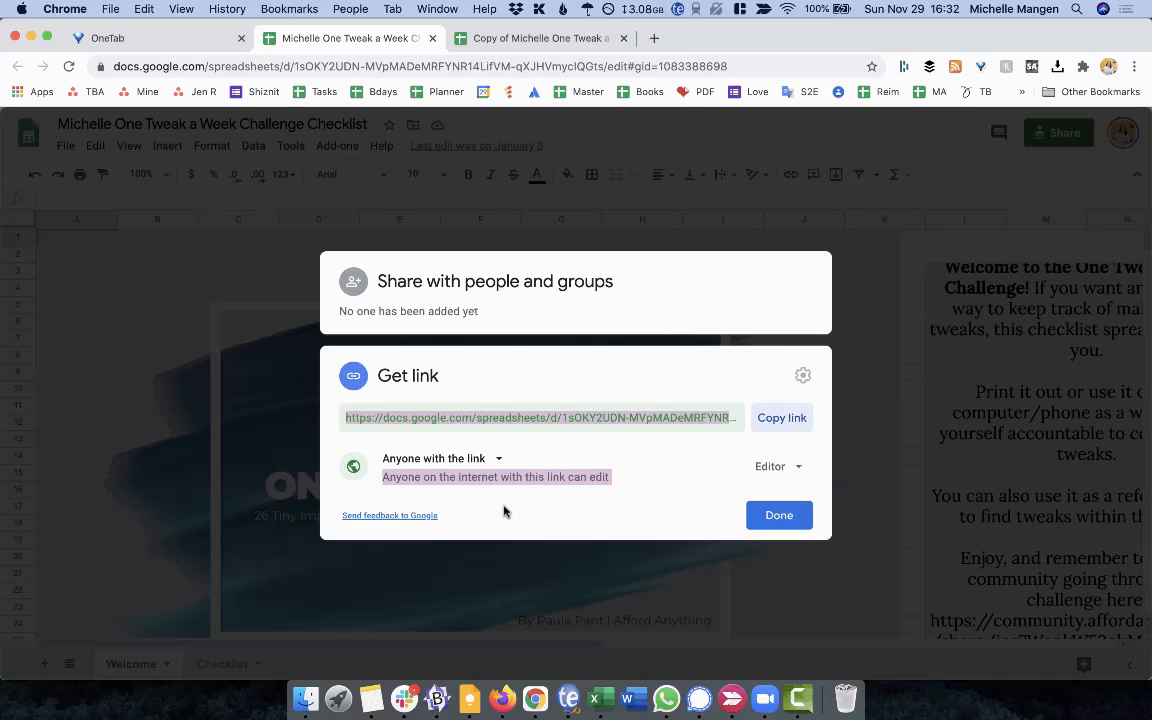
pyautogui.moveTo(590, 512)
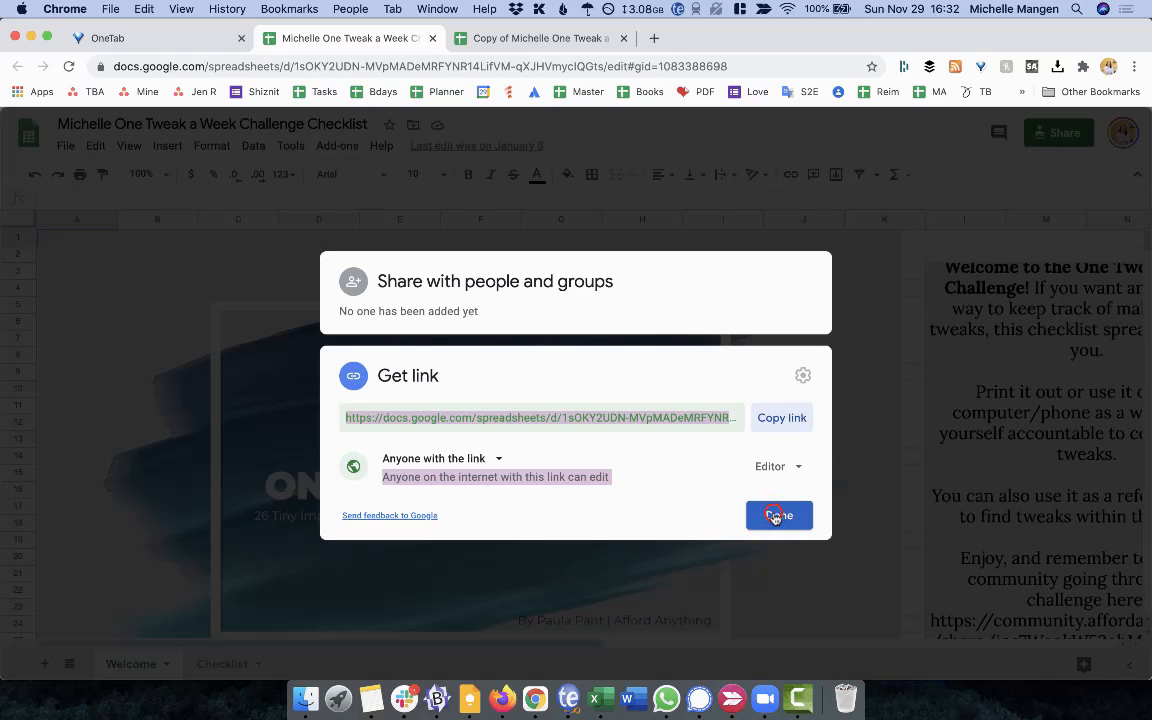
pyautogui.click(779, 515)
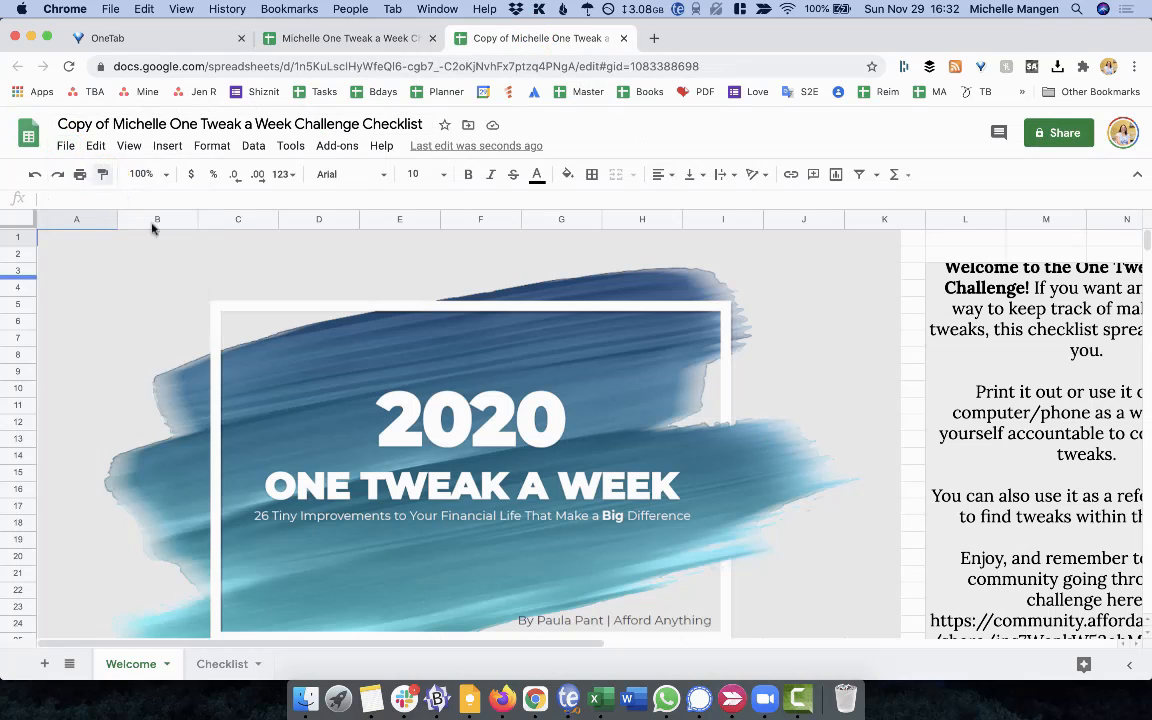
# Reopen the copy's sharing settings to show owner-only Restricted access
pyautogui.click(1058, 133)
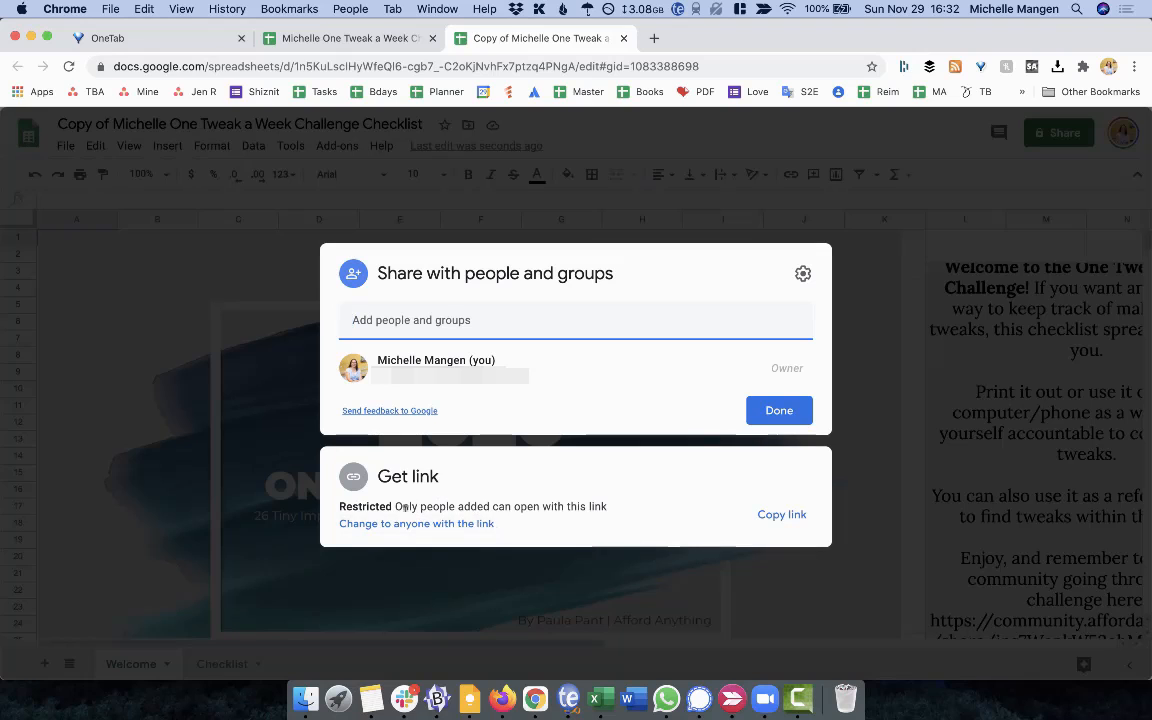
pyautogui.moveTo(668, 495)
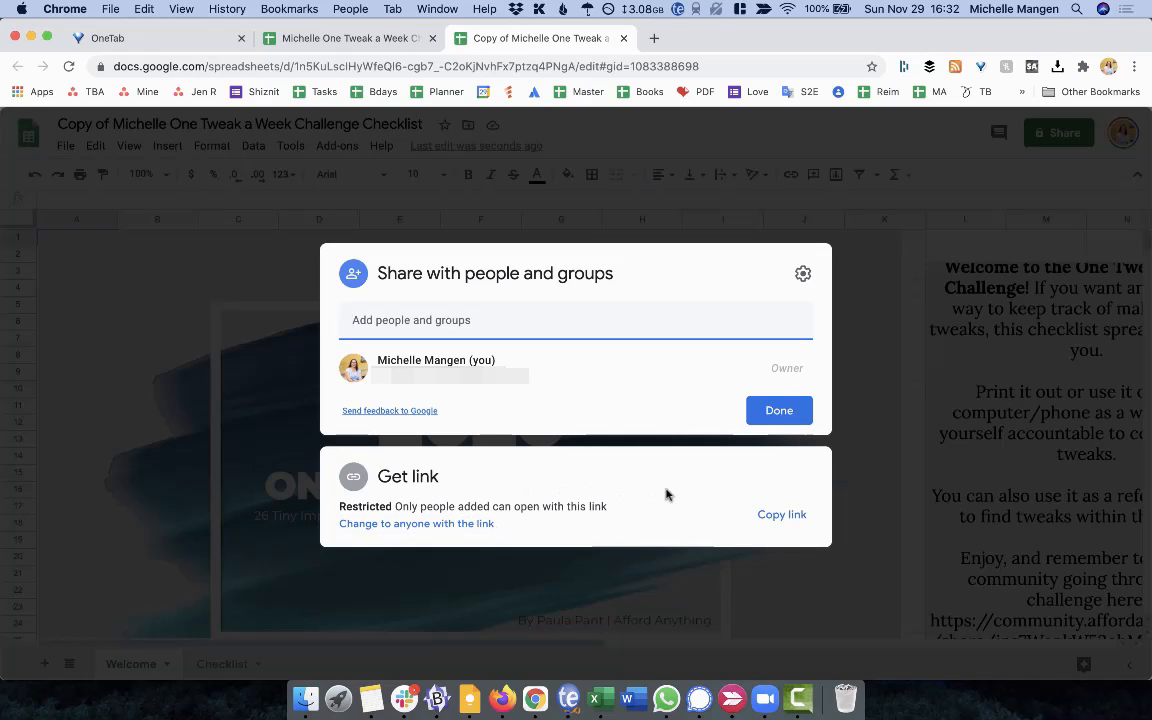